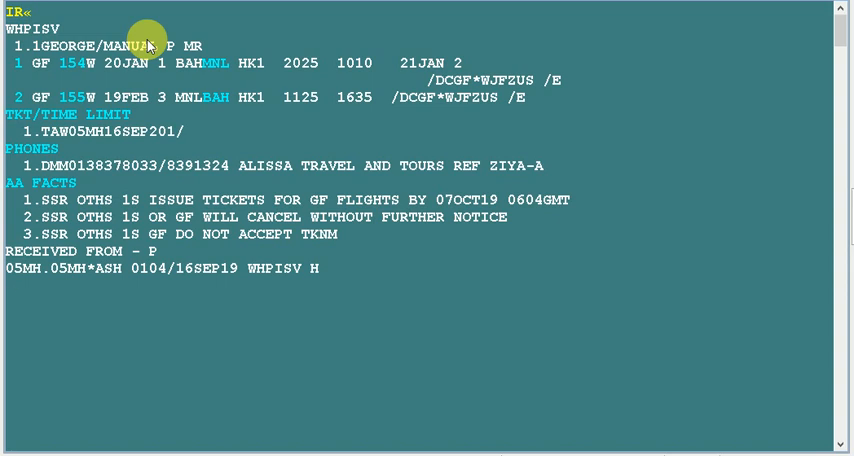
{"action": "mouse_move", "coordinate": [296, 224]}
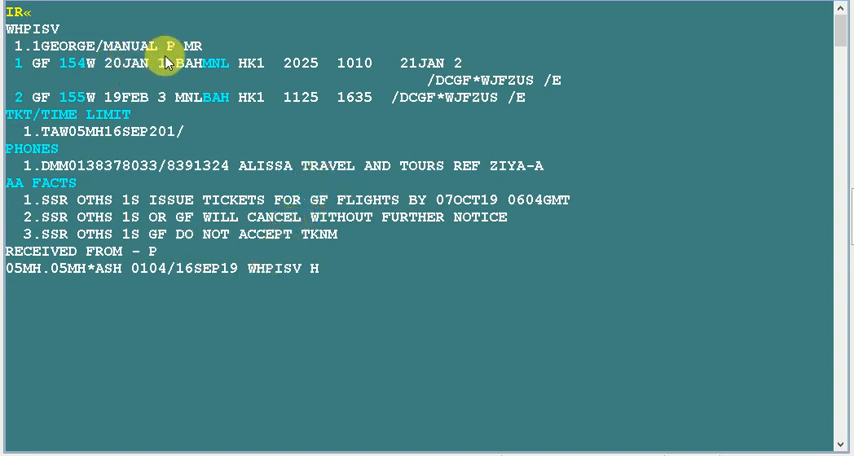
{"action": "mouse_move", "coordinate": [176, 70]}
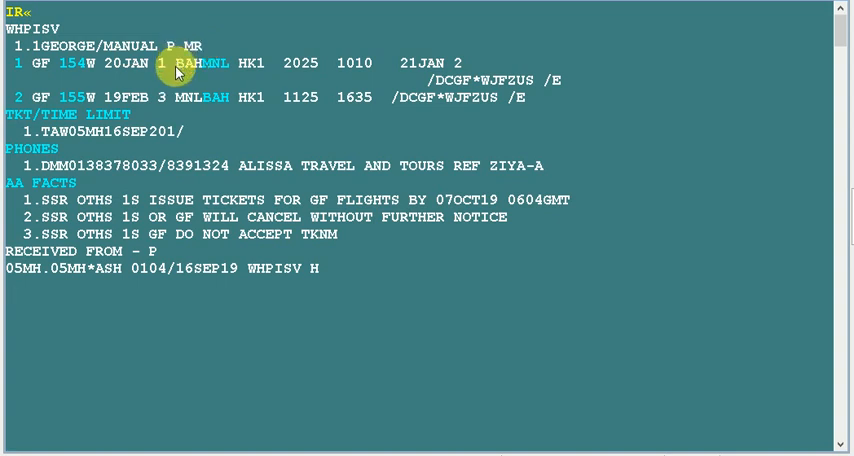
{"action": "mouse_move", "coordinate": [264, 352]}
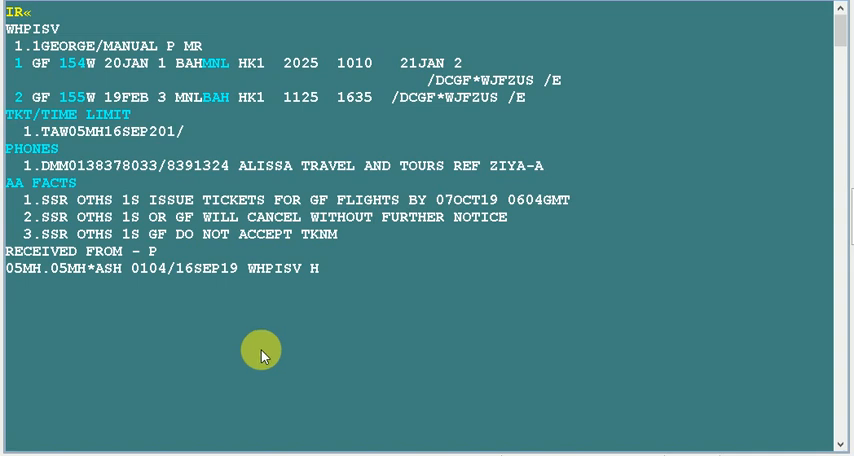
{"action": "mouse_move", "coordinate": [216, 100]}
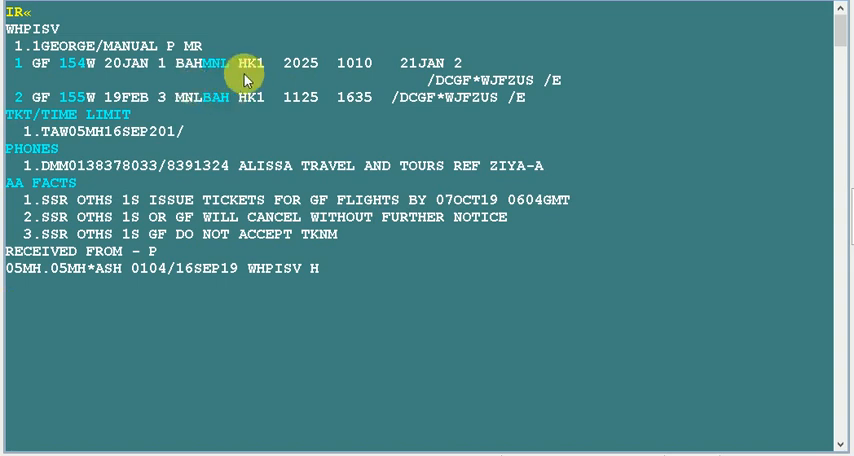
{"action": "mouse_move", "coordinate": [368, 252]}
{"action": "type", "text": "1"}
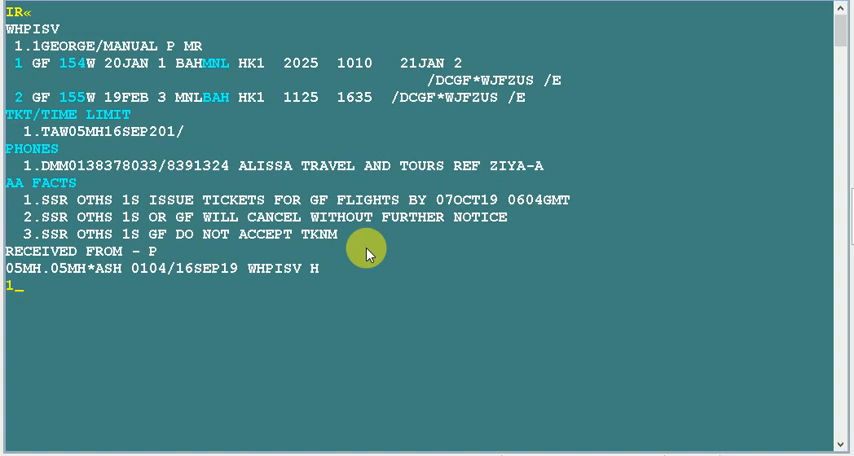
Display Philippine Airlines availability Manila–Cebu for 25JAN (125JANMNLCEBP)
{"action": "type", "text": "25JAN"}
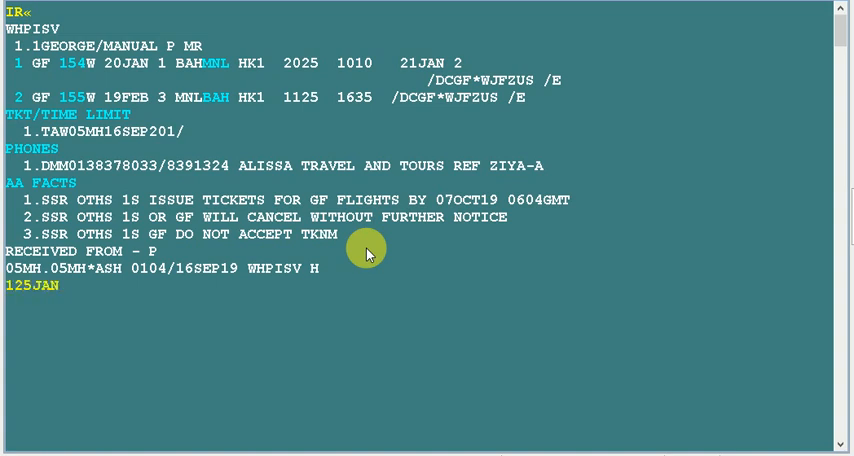
{"action": "type", "text": "MN"}
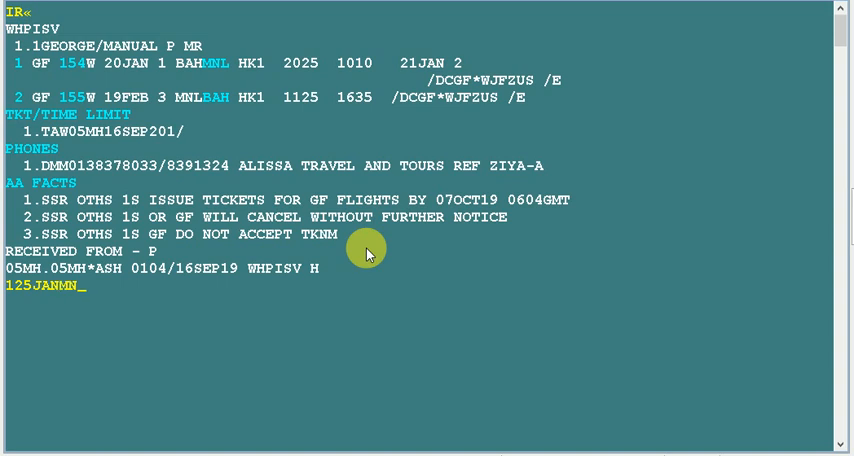
{"action": "type", "text": "L"}
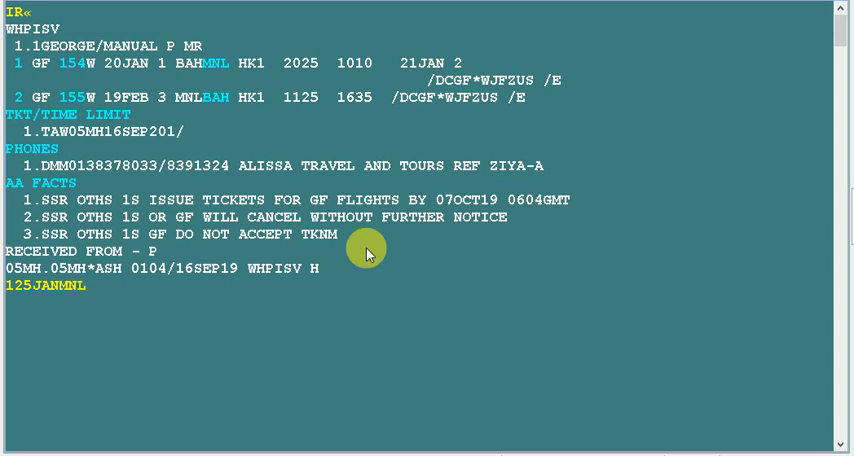
{"action": "type", "text": "CEB¤"}
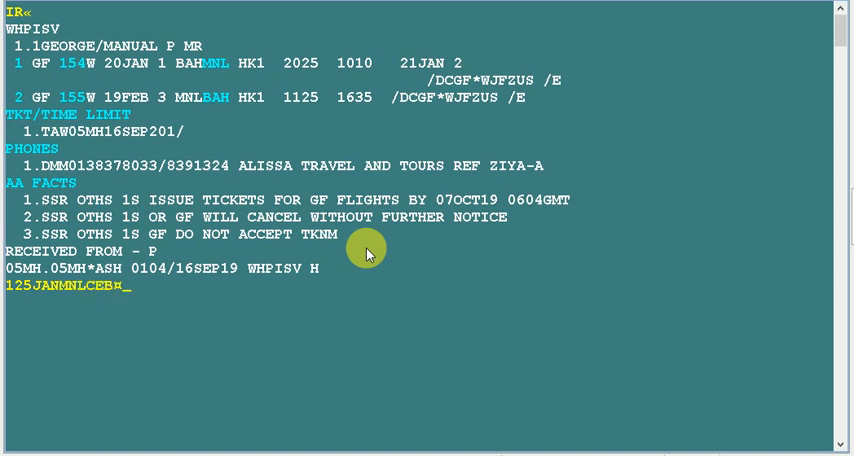
{"action": "type", "text": "P"}
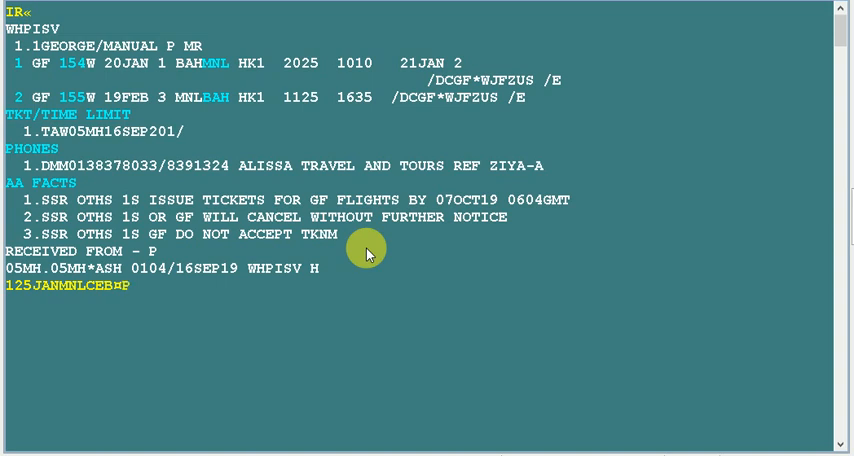
{"action": "key", "text": "Return"}
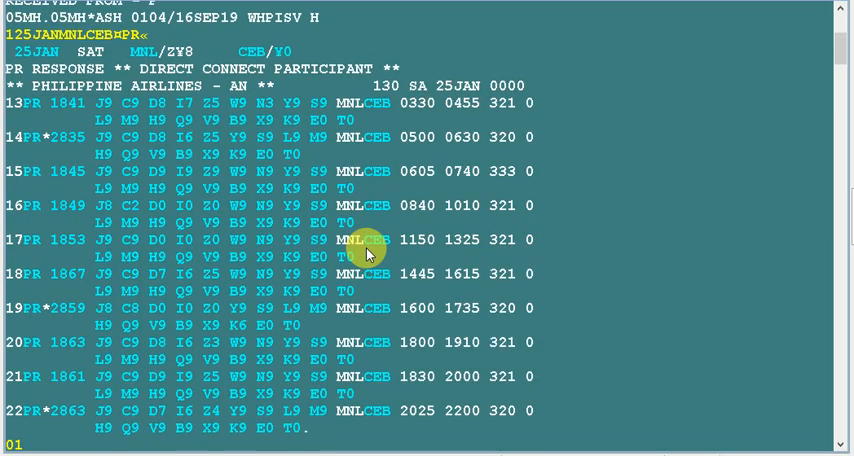
Sell one economy seat on PR1841 from line 13 (Y13)
{"action": "type", "text": "Y13«"}
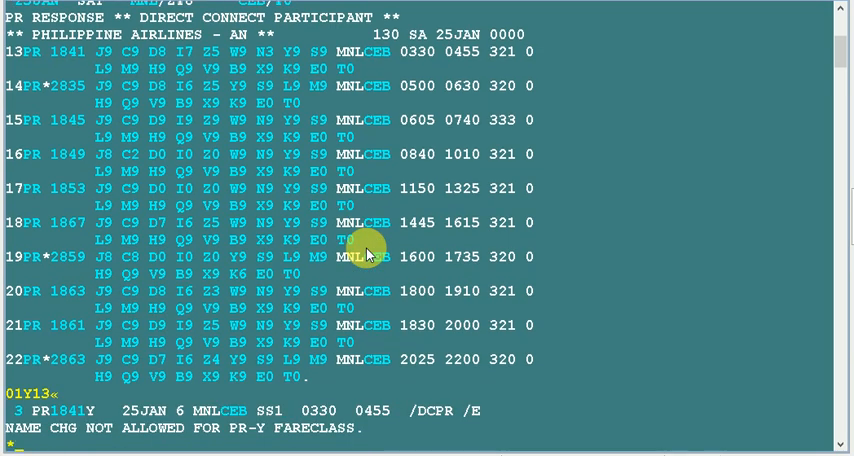
{"action": "scroll", "scroll_direction": "down", "scroll_amount": 3}
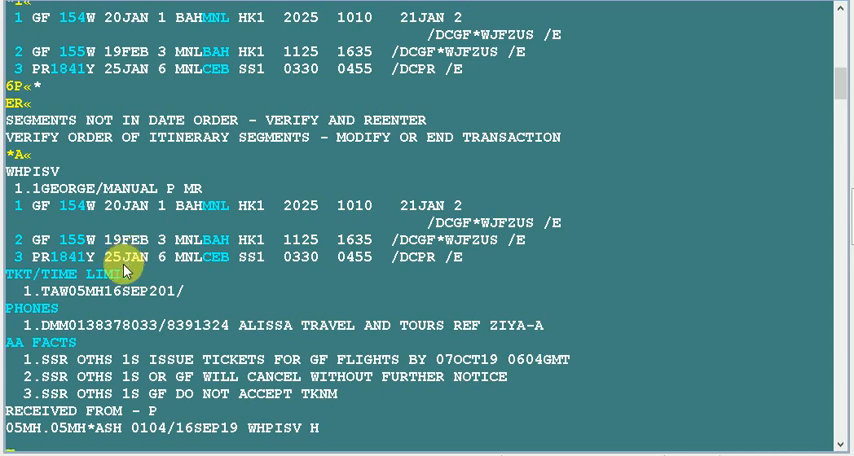
{"action": "mouse_move", "coordinate": [36, 266]}
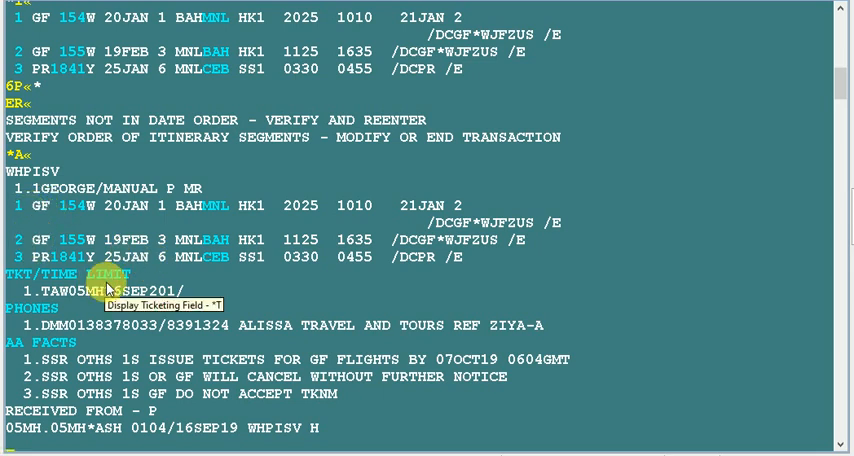
{"action": "mouse_move", "coordinate": [118, 292]}
{"action": "type", "text": "IR«"}
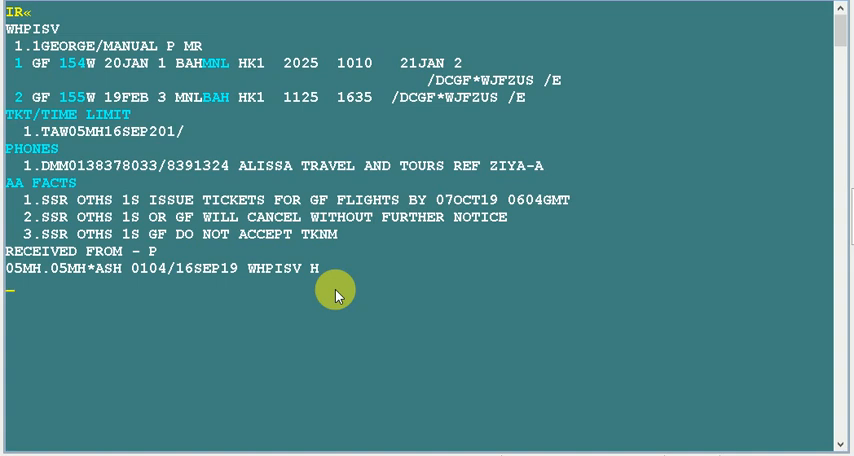
Enter /1 so the next sold segment follows segment 1, then IR to redisplay
{"action": "type", "text": "/"}
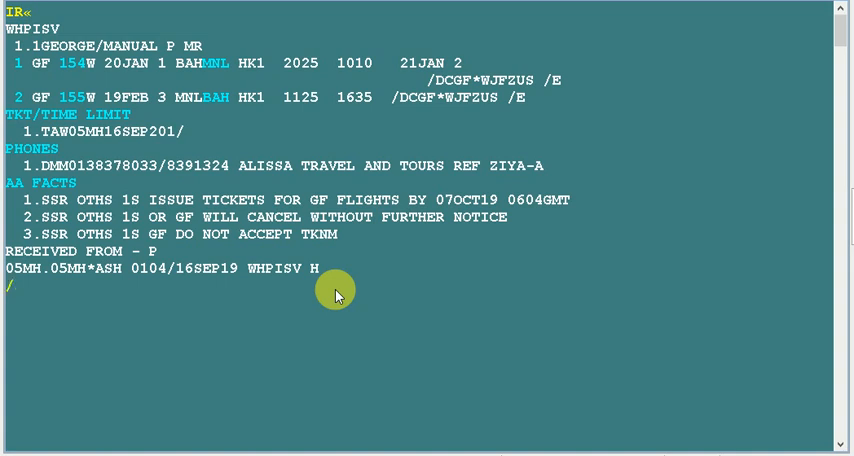
{"action": "type", "text": "1«NXT FLWS  1"}
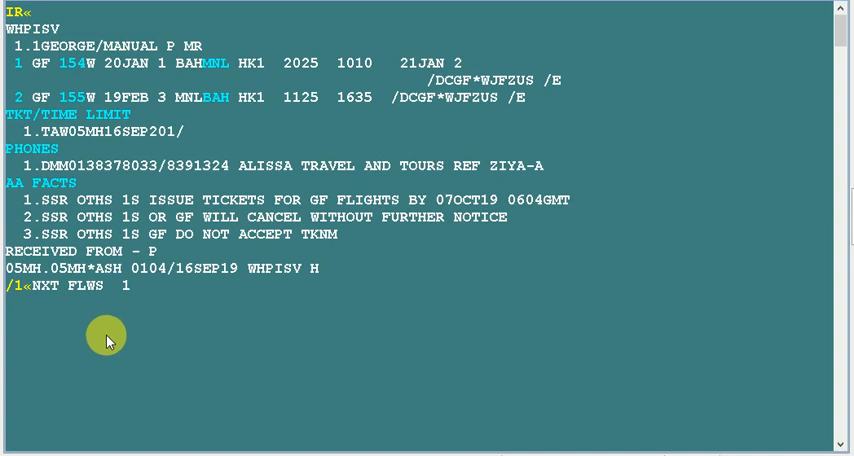
{"action": "mouse_move", "coordinate": [128, 308]}
{"action": "type", "text": "1"}
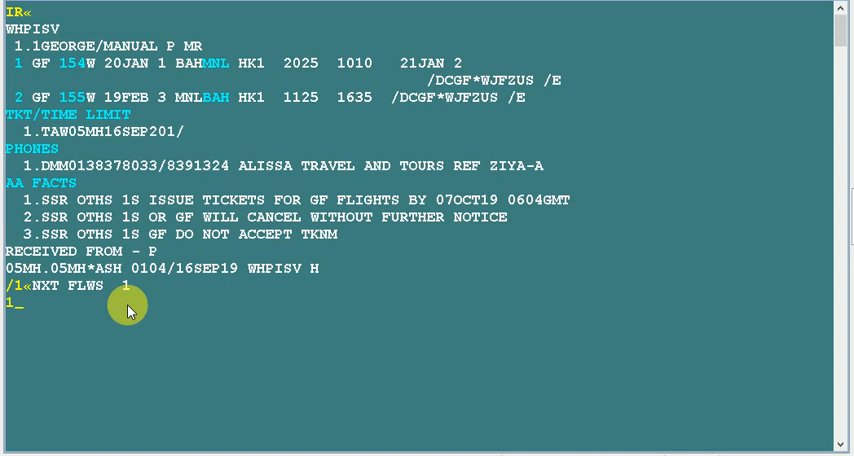
{"action": "type", "text": "IR"}
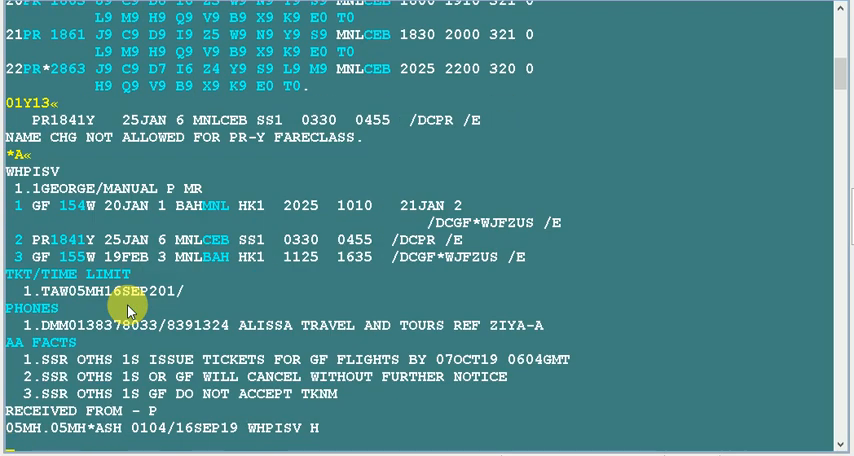
{"action": "mouse_move", "coordinate": [24, 246]}
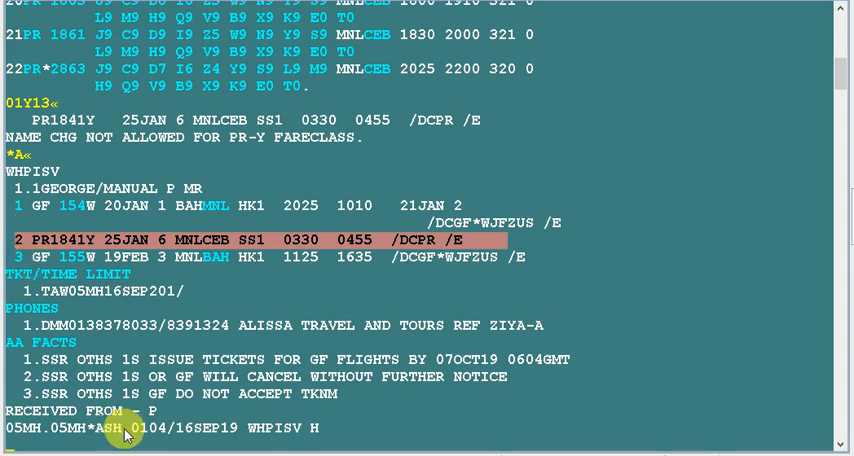
Scroll through PNR WHPISV to check the two GF segments and the 25JAN Manila–Cebu availability
{"action": "scroll", "scroll_direction": "up", "scroll_amount": 3}
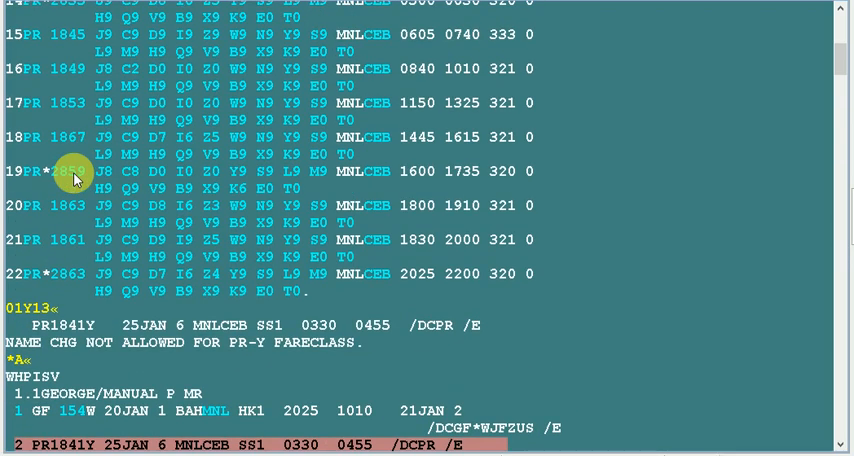
{"action": "scroll", "scroll_direction": "down", "scroll_amount": 3}
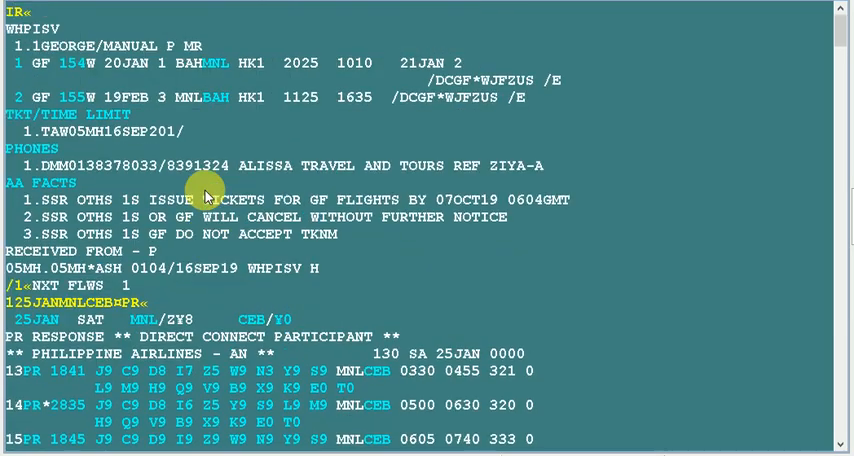
{"action": "mouse_move", "coordinate": [224, 292]}
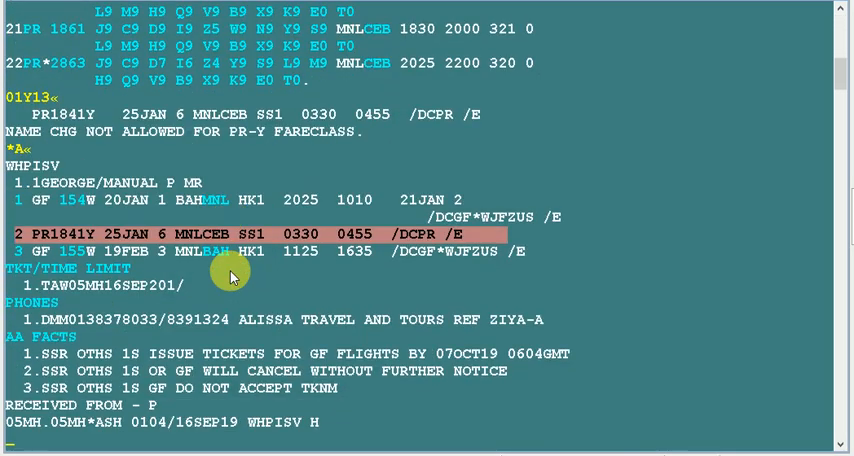
{"action": "mouse_move", "coordinate": [380, 376]}
{"action": "type", "text": "1"}
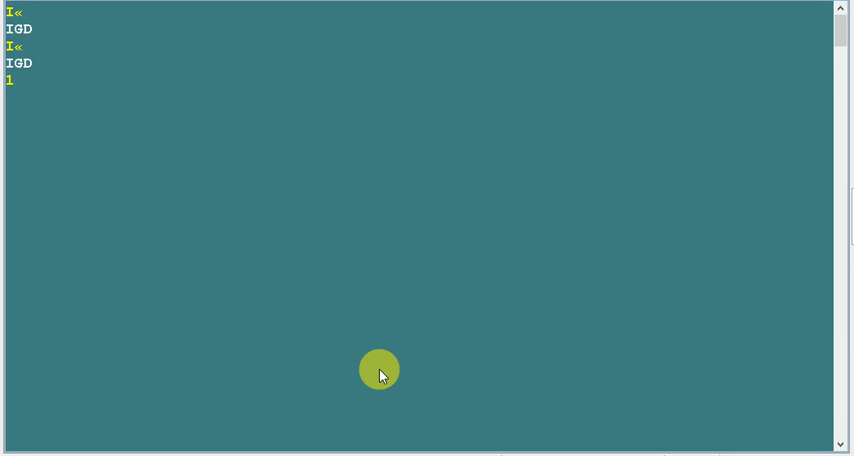
Request Bahrain–Istanbul availability for 20NOV with a return 20 days later
{"action": "type", "text": "20NOV"}
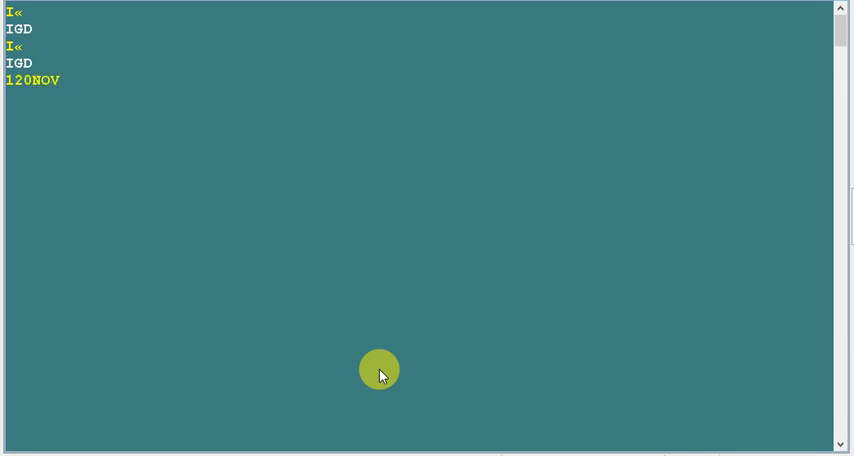
{"action": "type", "text": "BAH"}
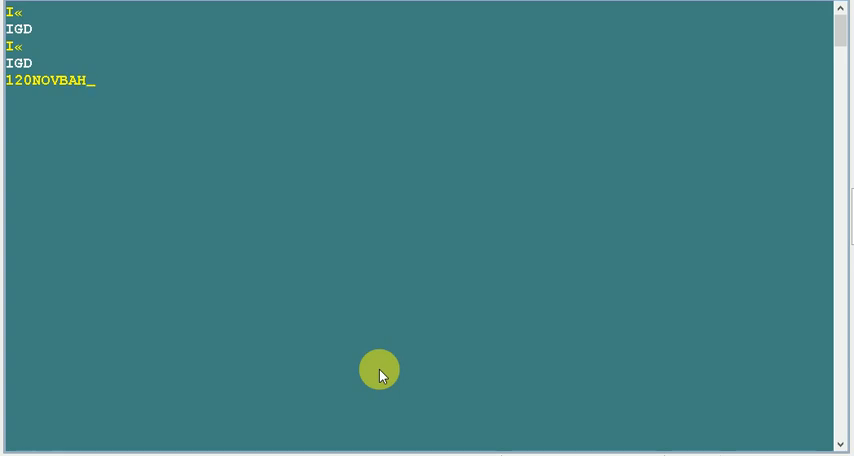
{"action": "type", "text": "ISTYPC«"}
{"action": "type", "text": "1RY"}
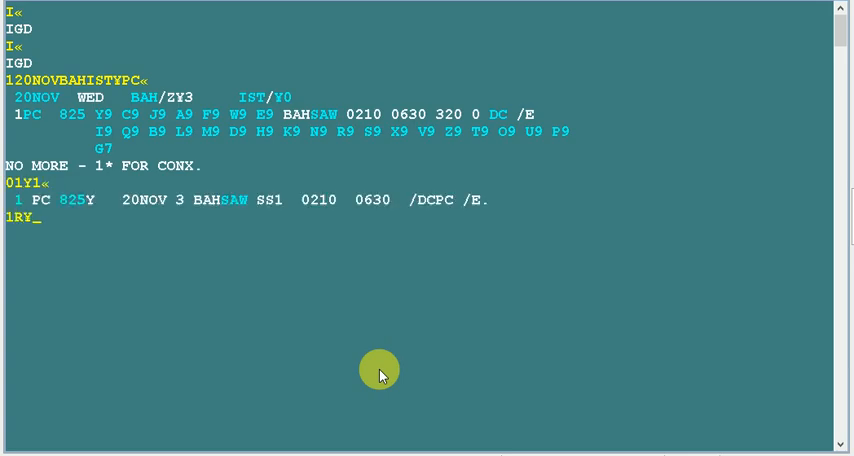
{"action": "type", "text": "20«"}
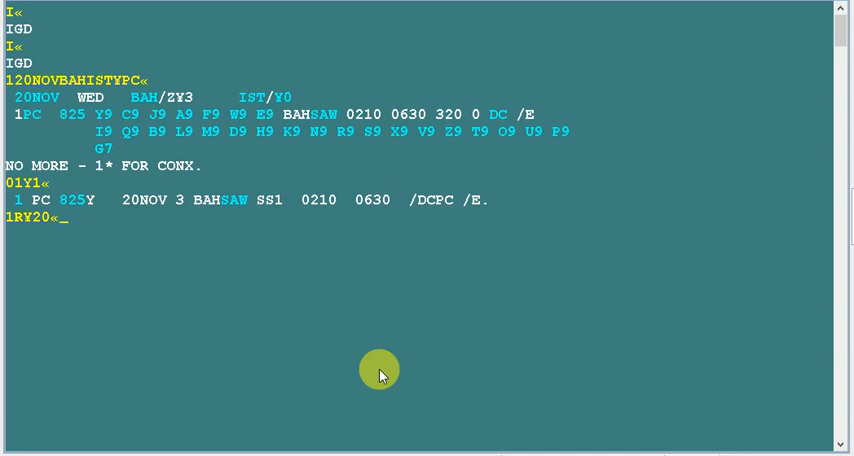
{"action": "key", "text": "Return"}
{"action": "type", "text": "01Y1«"}
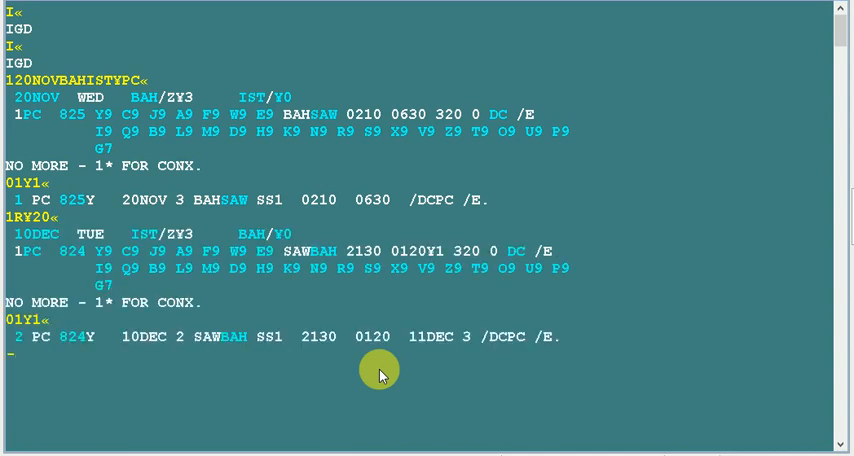
Add passenger name JOHN/MATH to the booking, then IR to redisplay the record
{"action": "type", "text": "JOHN/MATHEW ,R«"}
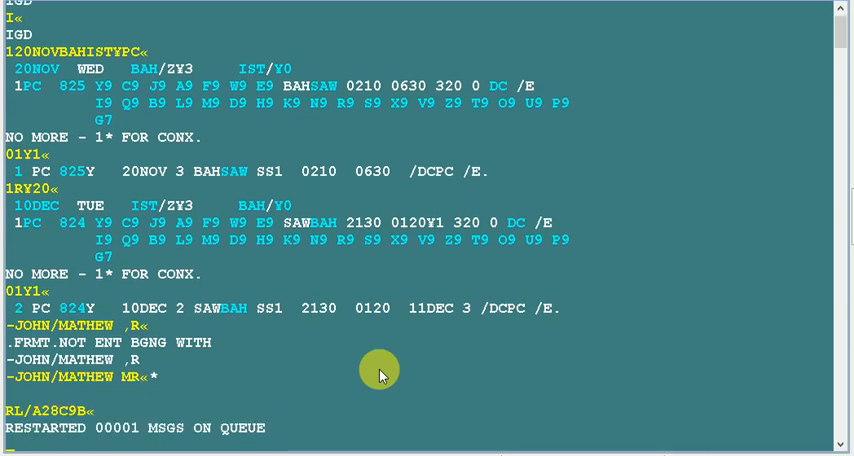
{"action": "scroll", "scroll_direction": "down", "scroll_amount": 3}
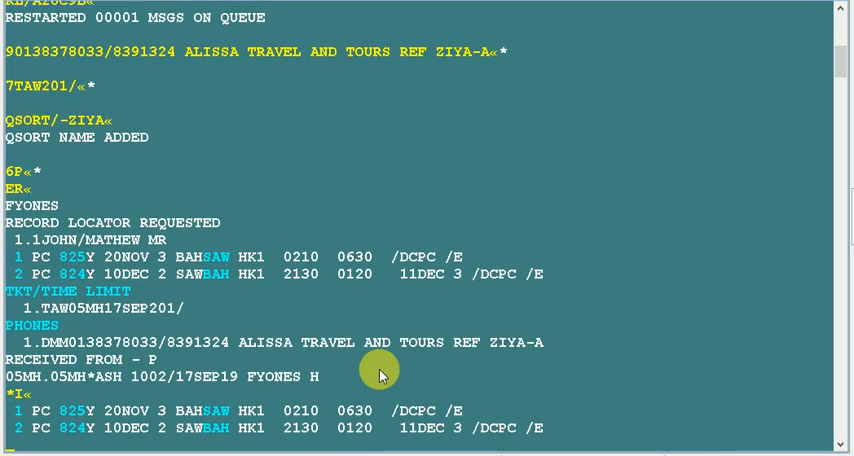
{"action": "type", "text": "IR«"}
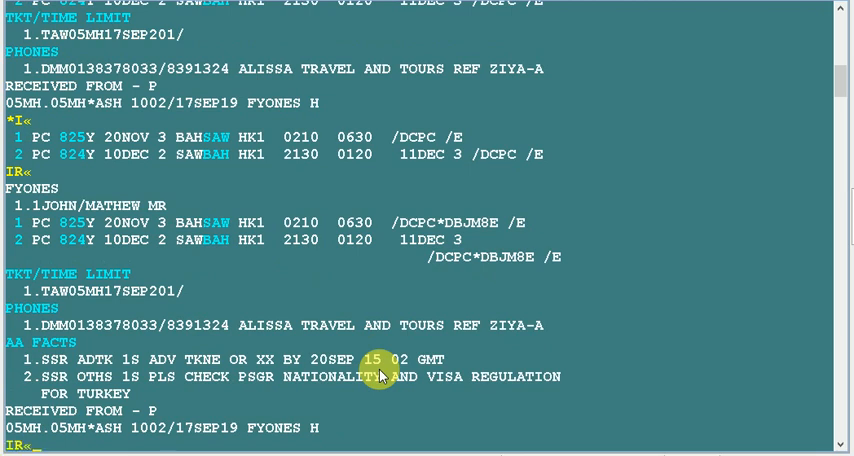
{"action": "scroll", "scroll_direction": "up", "scroll_amount": 3}
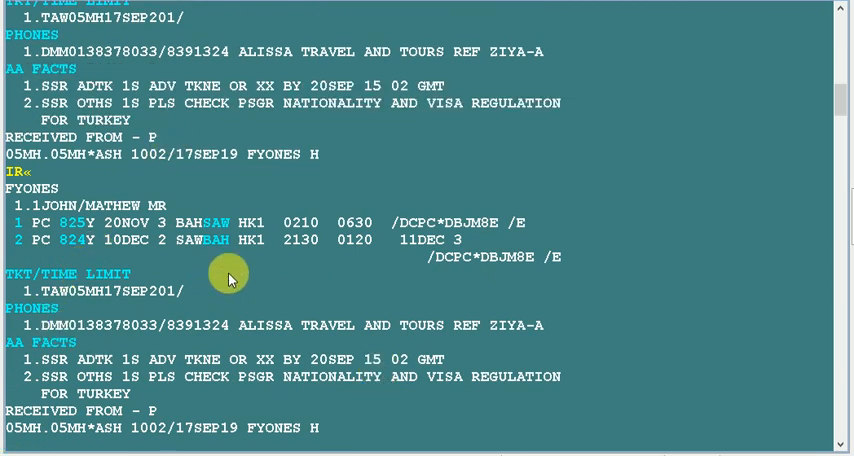
{"action": "mouse_move", "coordinate": [18, 252]}
{"action": "type", "text": "X"}
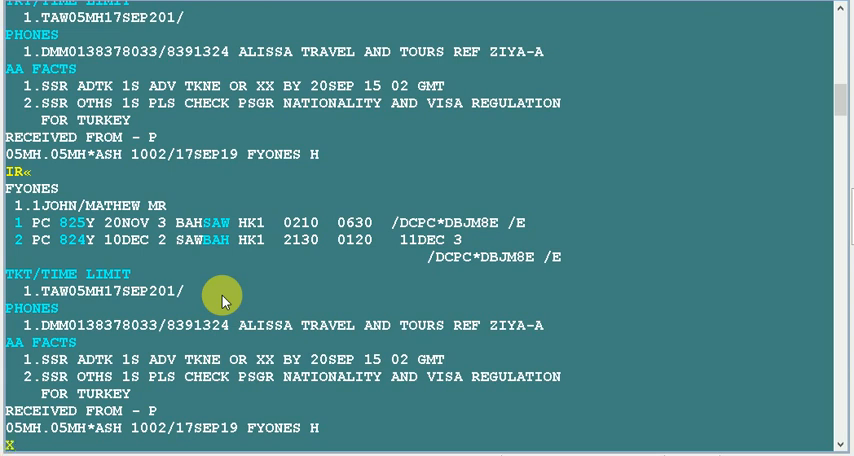
Cancel segment 1, the 20NOV PC825 Bahrain–Istanbul flight (XI1)
{"action": "type", "text": "1«"}
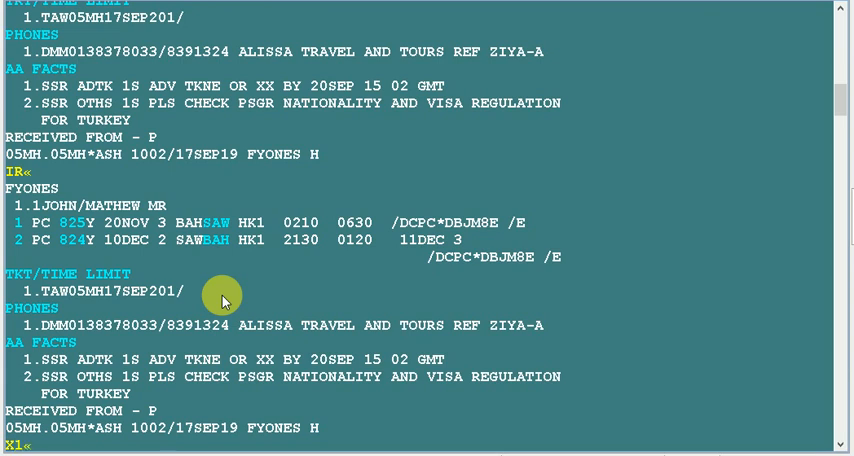
{"action": "scroll", "scroll_direction": "down", "scroll_amount": 3}
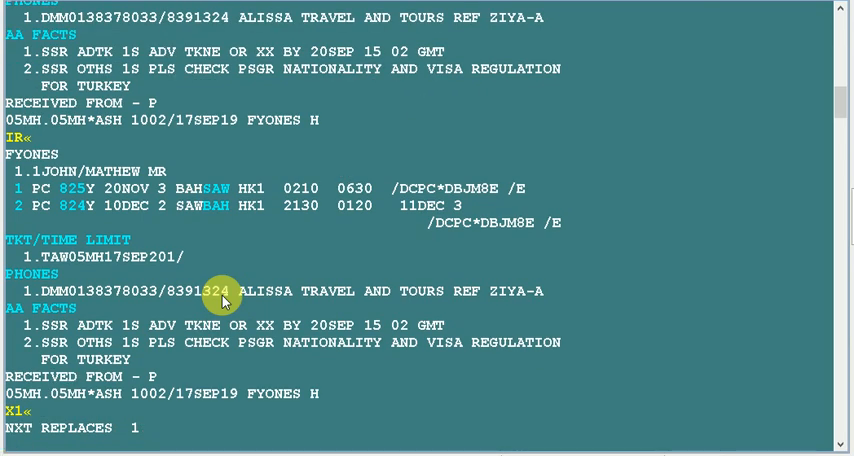
Display 21NOV Bahrain–Istanbul Sabiha availability (121NOVBAHSAW) to rebook PC825
{"action": "type", "text": "121NOV"}
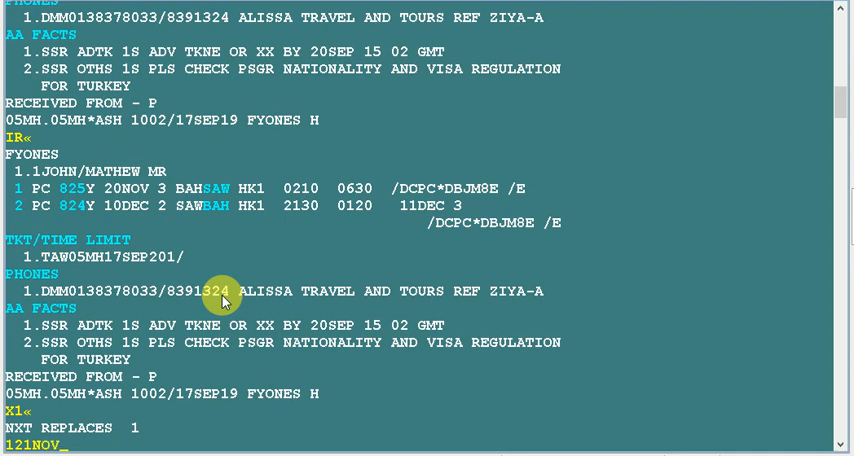
{"action": "type", "text": "BAH"}
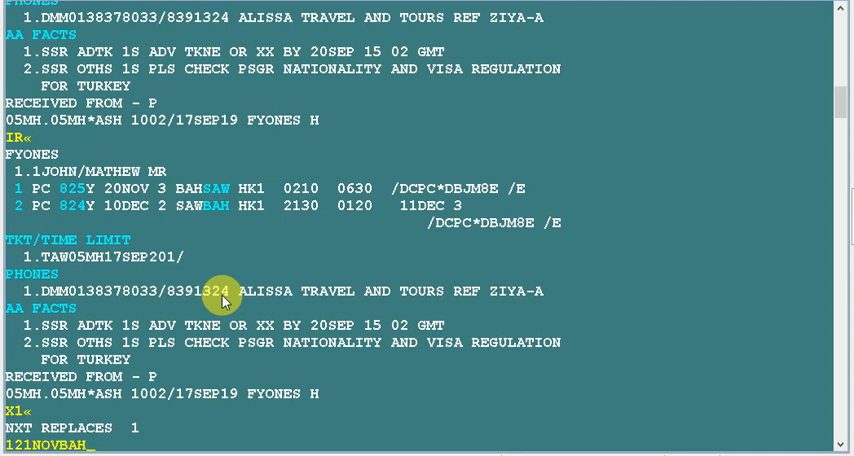
{"action": "type", "text": "SAW"}
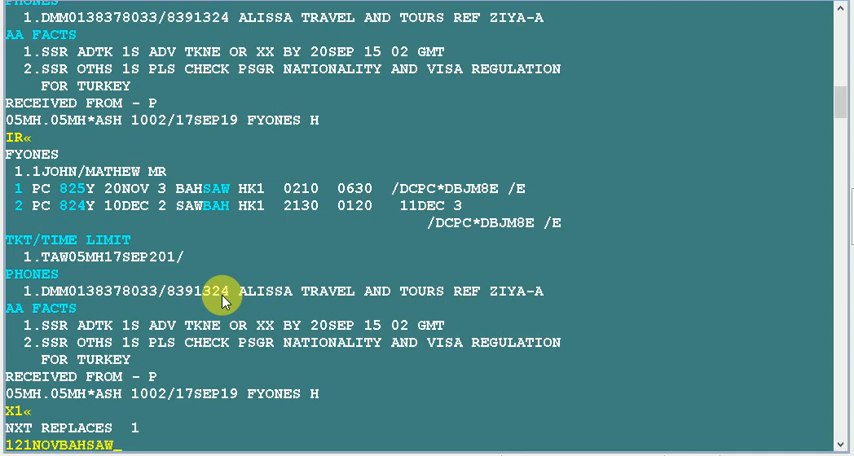
{"action": "type", "text": "YPC«"}
{"action": "type", "text": "01Y1"}
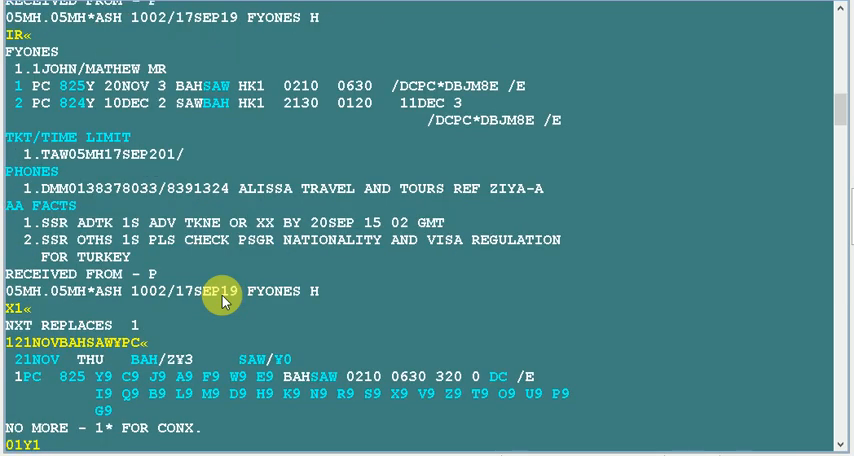
{"action": "scroll", "scroll_direction": "down", "scroll_amount": 3}
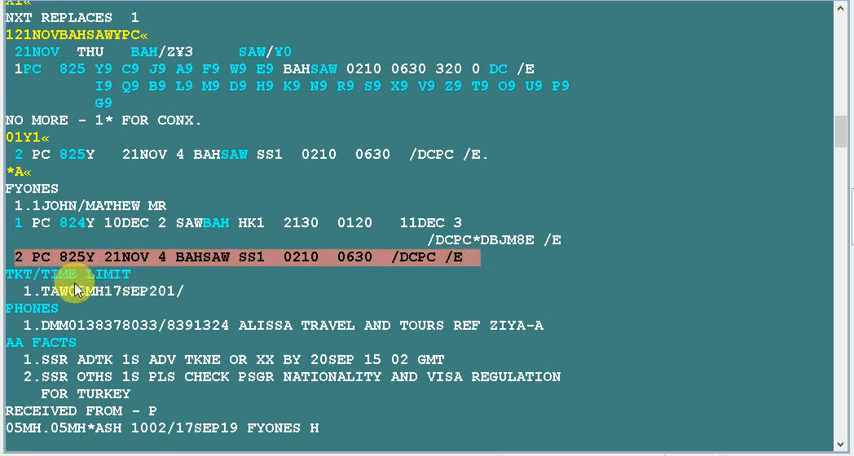
{"action": "mouse_move", "coordinate": [196, 428]}
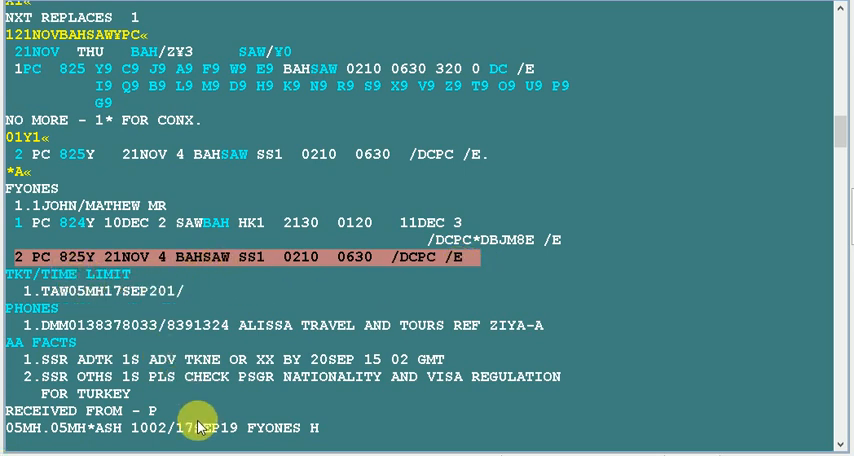
{"action": "mouse_move", "coordinate": [130, 272]}
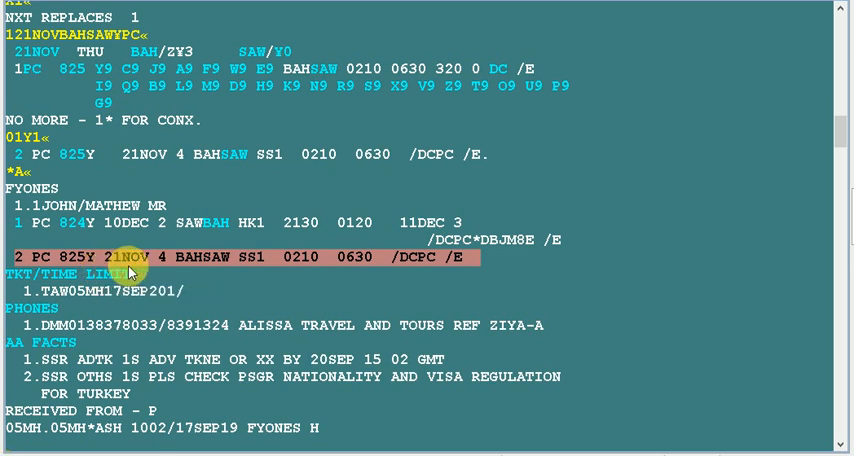
{"action": "mouse_move", "coordinate": [150, 296]}
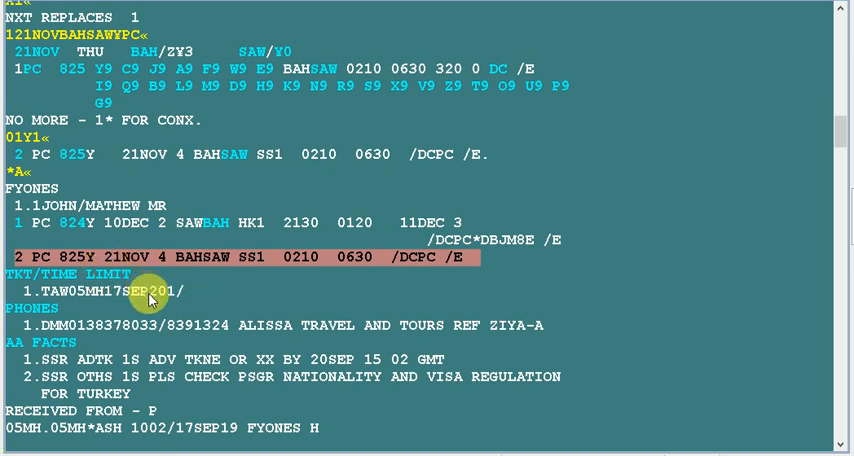
{"action": "mouse_move", "coordinate": [14, 452]}
{"action": "type", "text": "/"}
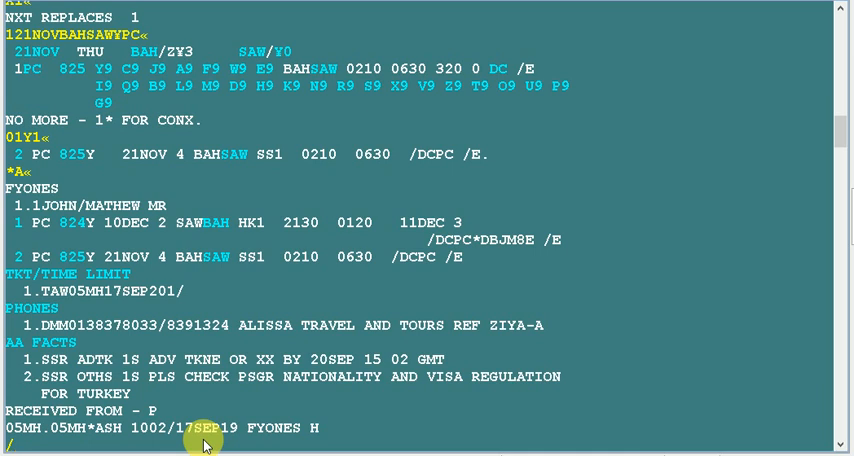
Reorder segments with /2/1 so PC825 21NOV precedes the PC824 return, then save
{"action": "type", "text": "2/1"}
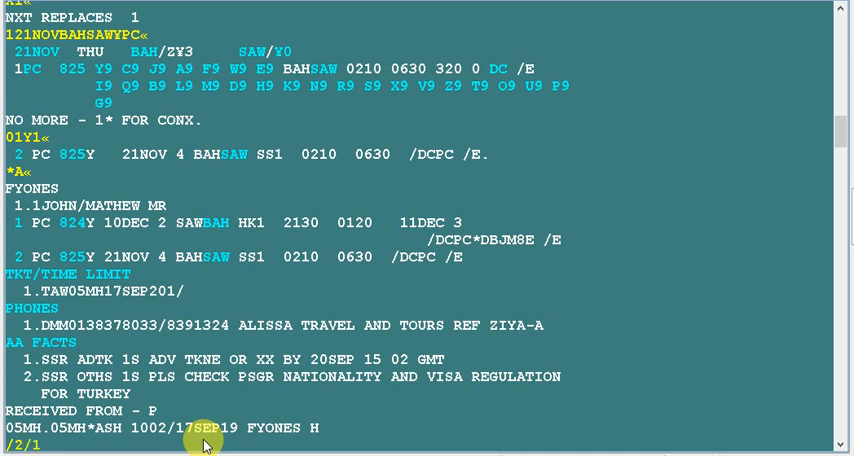
{"action": "scroll", "scroll_direction": "down", "scroll_amount": 3}
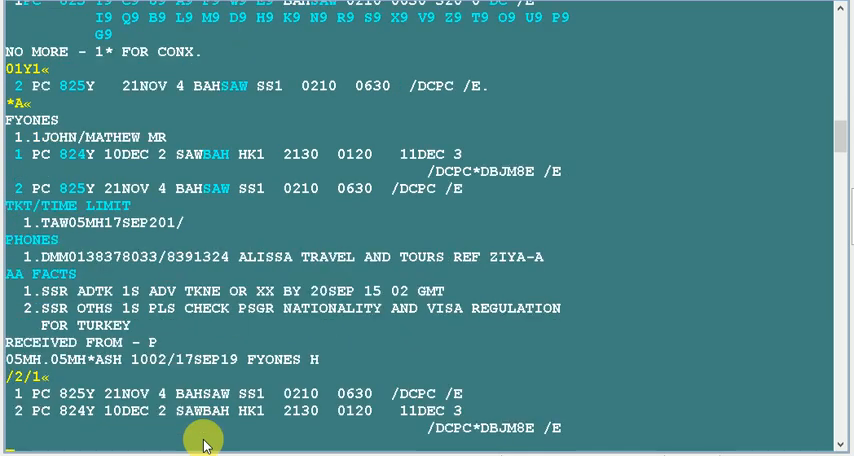
{"action": "mouse_move", "coordinate": [62, 400]}
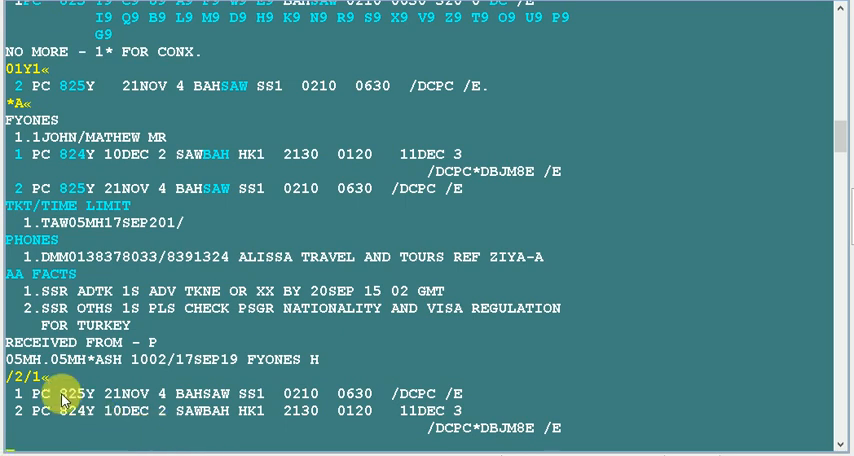
{"action": "left_click", "coordinate": [474, 392]}
{"action": "type", "text": "IR«"}
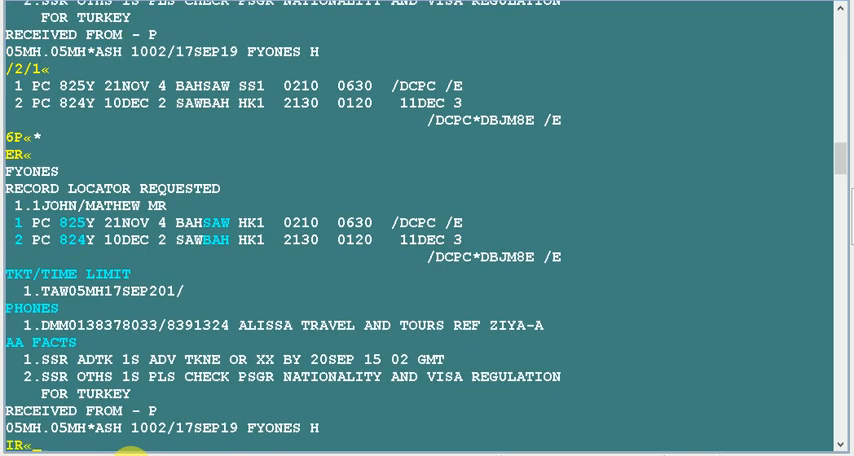
{"action": "scroll", "scroll_direction": "down", "scroll_amount": 3}
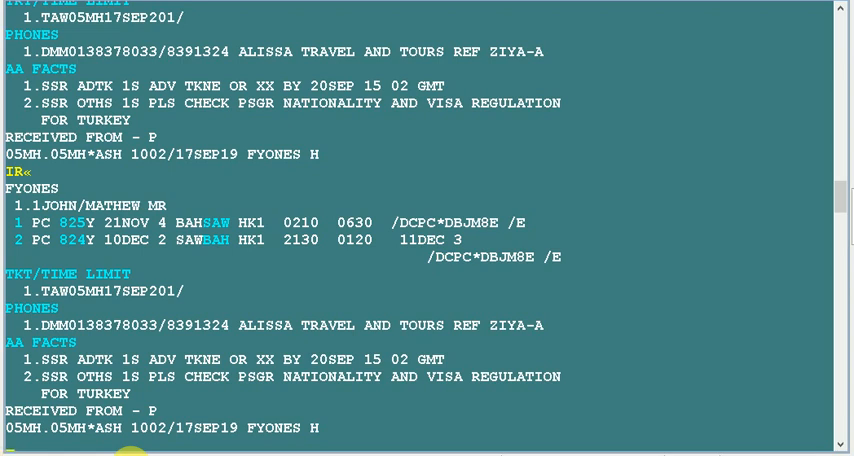
Display 20NOV Dammam–Bahrain availability (120NOVDMMBAH) and sell one Y seat on GF102
{"action": "type", "text": "12"}
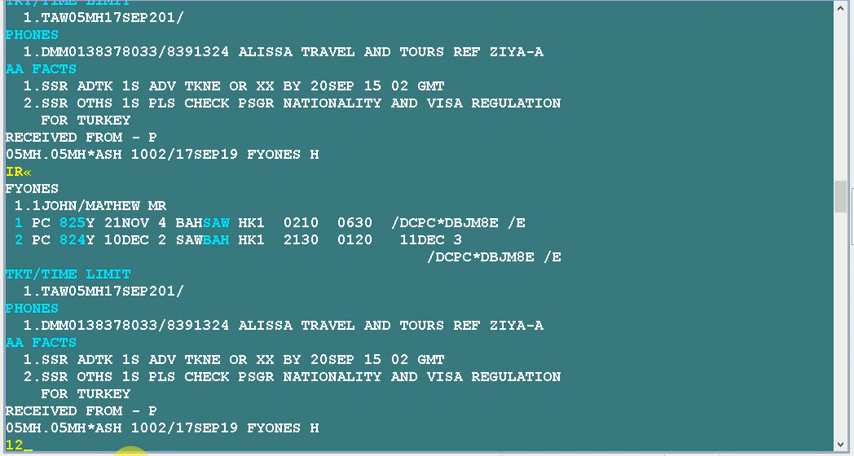
{"action": "type", "text": "0NOV"}
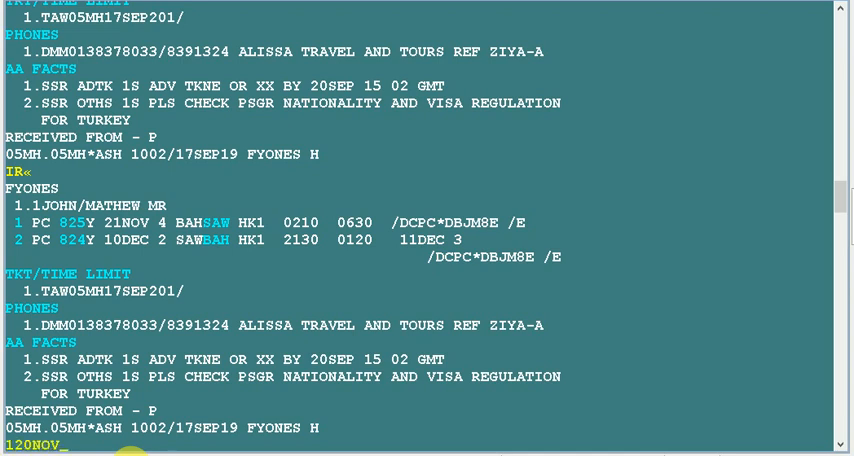
{"action": "type", "text": "DMMBAH¤GF«"}
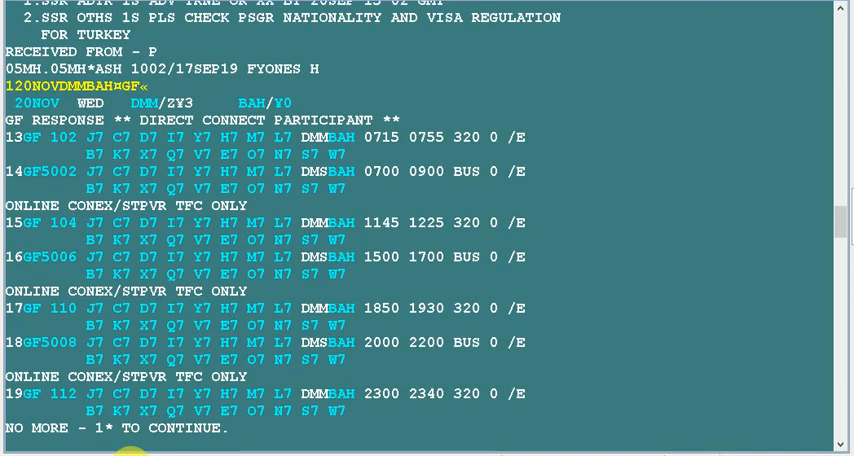
{"action": "type", "text": "01Y13«"}
{"action": "type", "text": "*A«"}
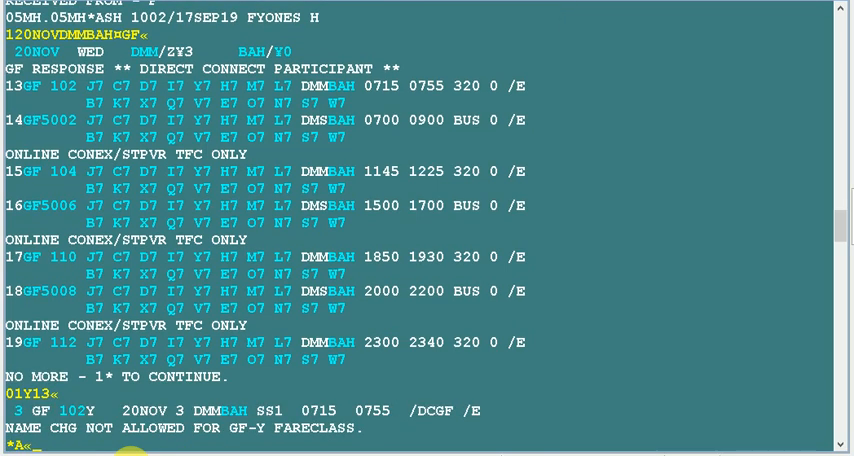
{"action": "scroll", "scroll_direction": "down", "scroll_amount": 3}
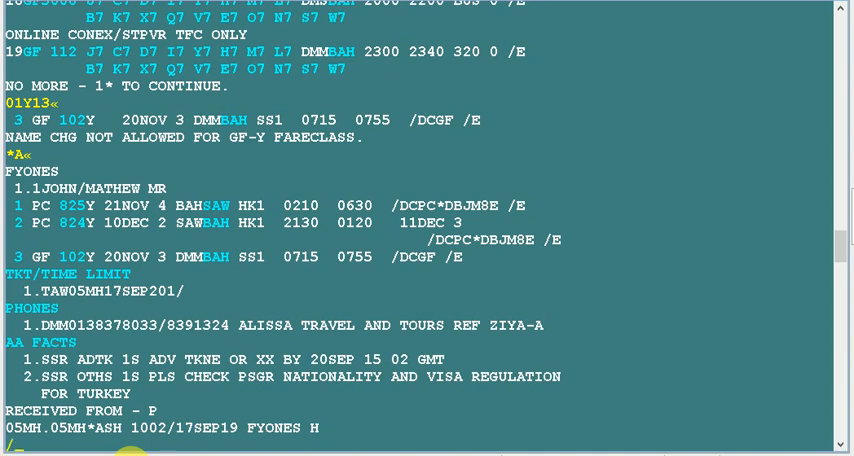
Move GF102 Dammam–Bahrain to first position with /0/3 and start the 6P received-from entry
{"action": "type", "text": "/0/"}
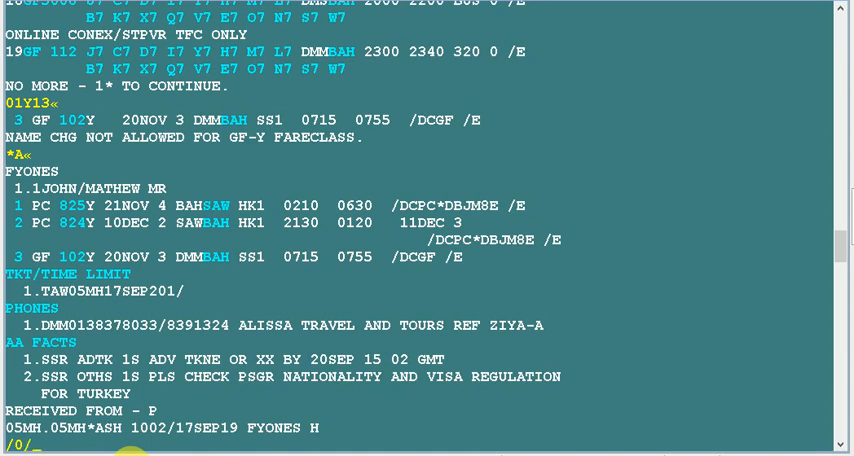
{"action": "type", "text": "3"}
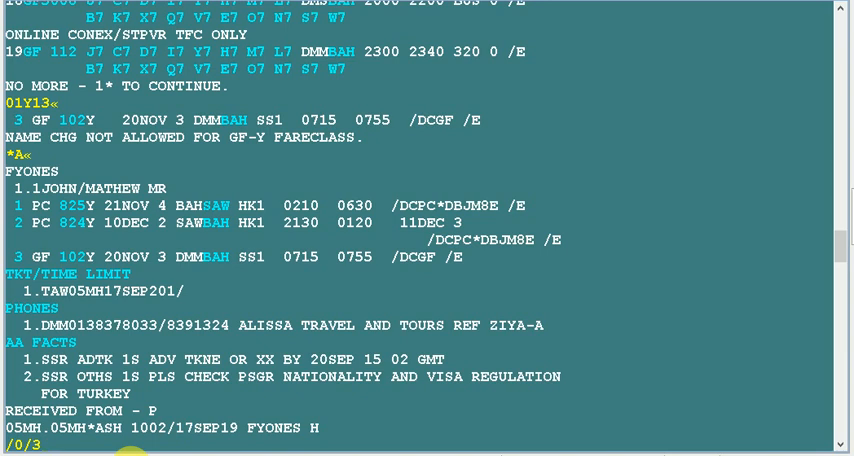
{"action": "scroll", "scroll_direction": "down", "scroll_amount": 3}
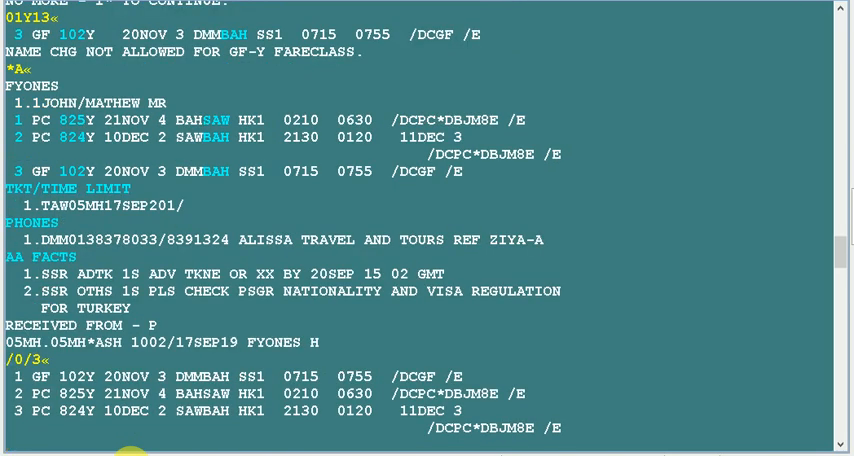
{"action": "type", "text": "6P"}
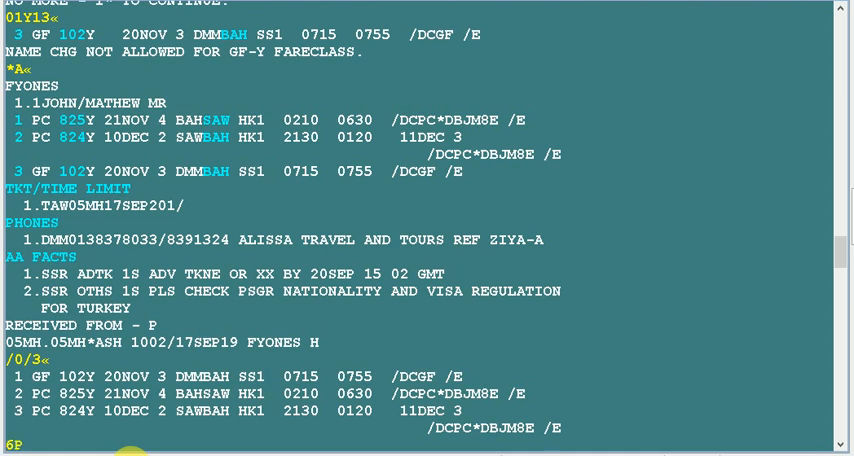